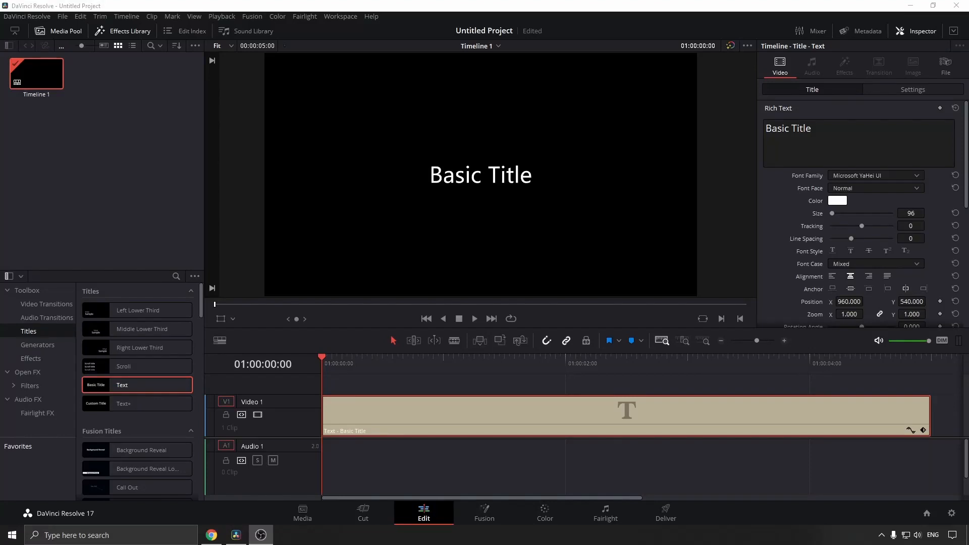
pyautogui.moveTo(856, 189)
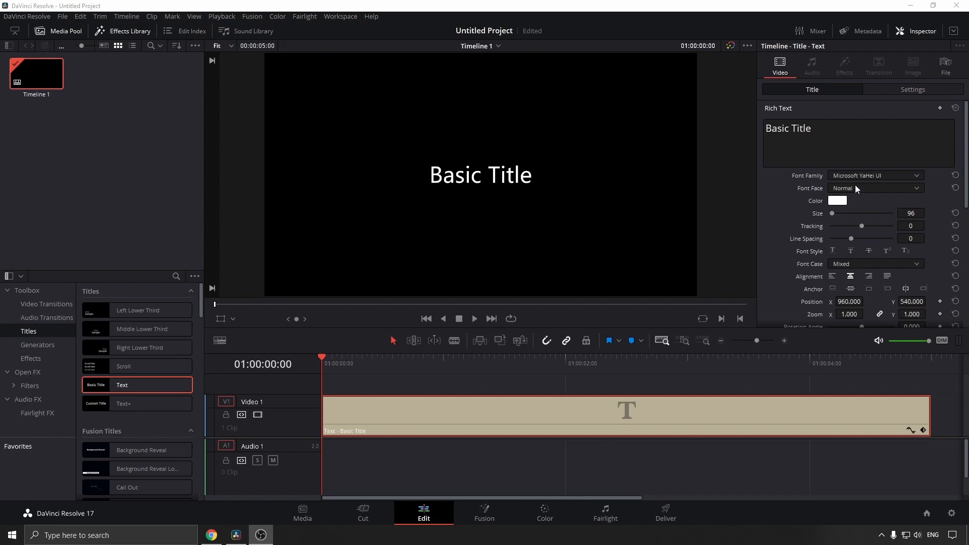
pyautogui.moveTo(871, 183)
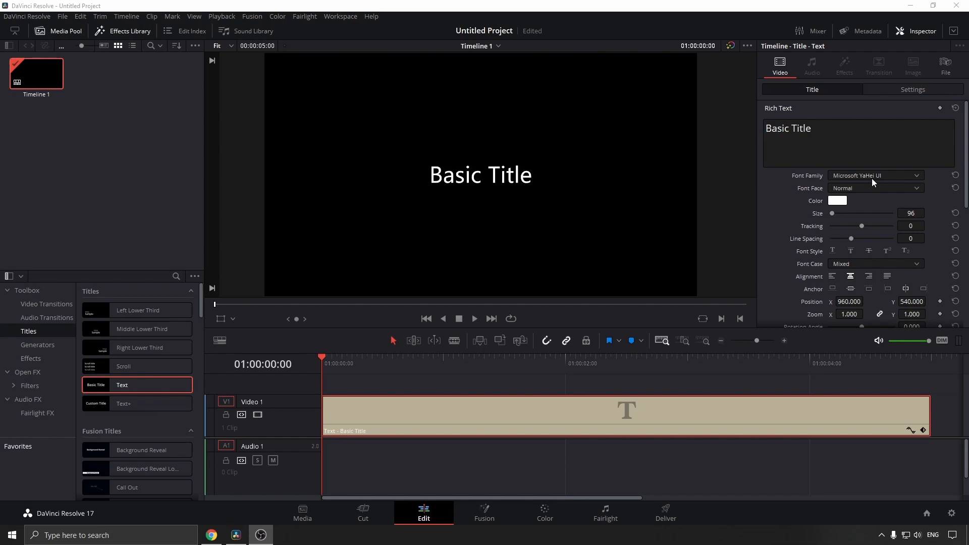
# - Set the Basic Title's Font Family to Microsoft JhengHei UI Light
pyautogui.click(874, 176)
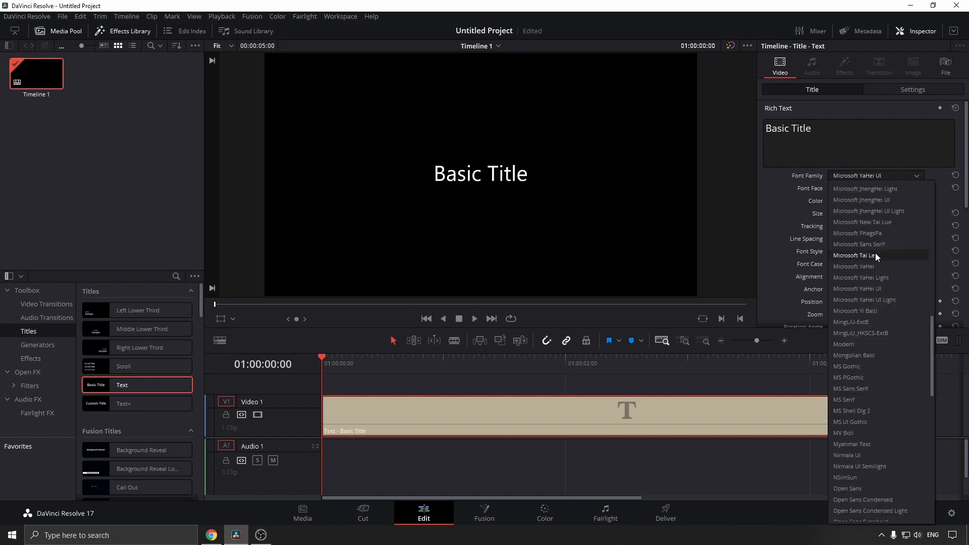
pyautogui.click(868, 212)
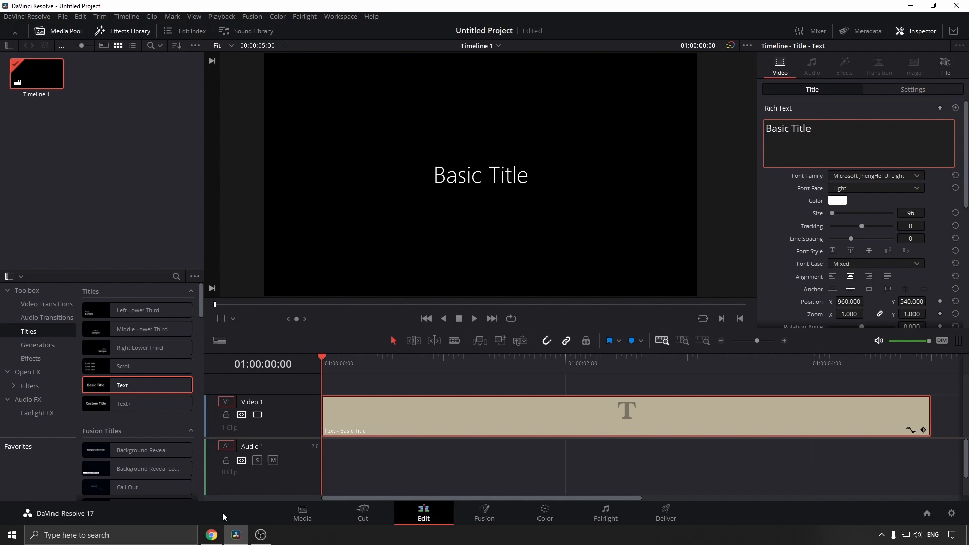
# - Download the Quicksilver font from DaFont and show quicksilver_3.zip in its folder
pyautogui.click(211, 535)
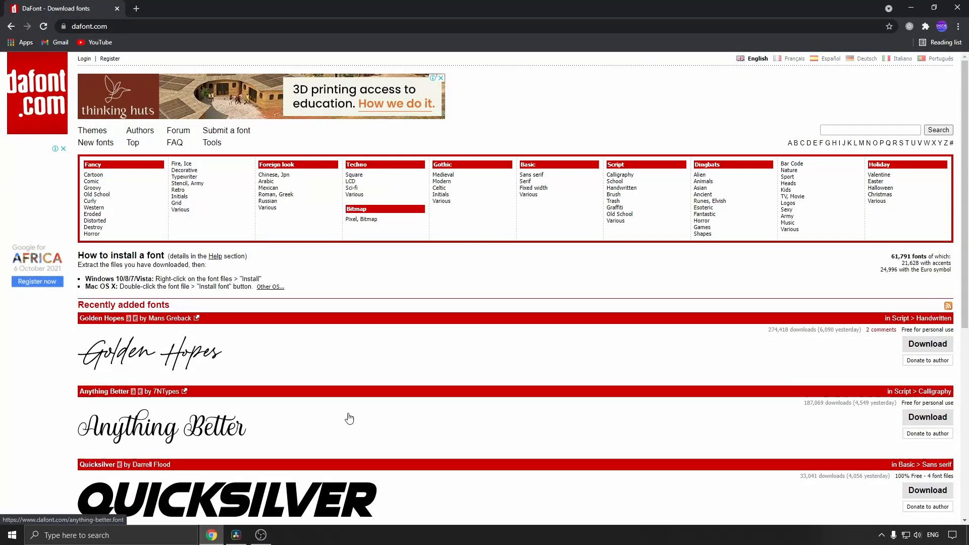
pyautogui.moveTo(419, 420)
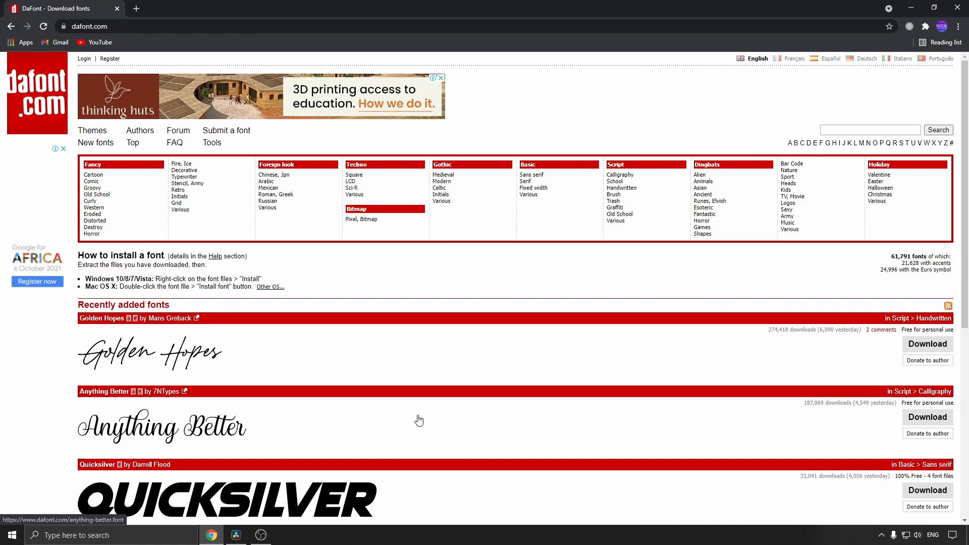
pyautogui.scroll(-3)
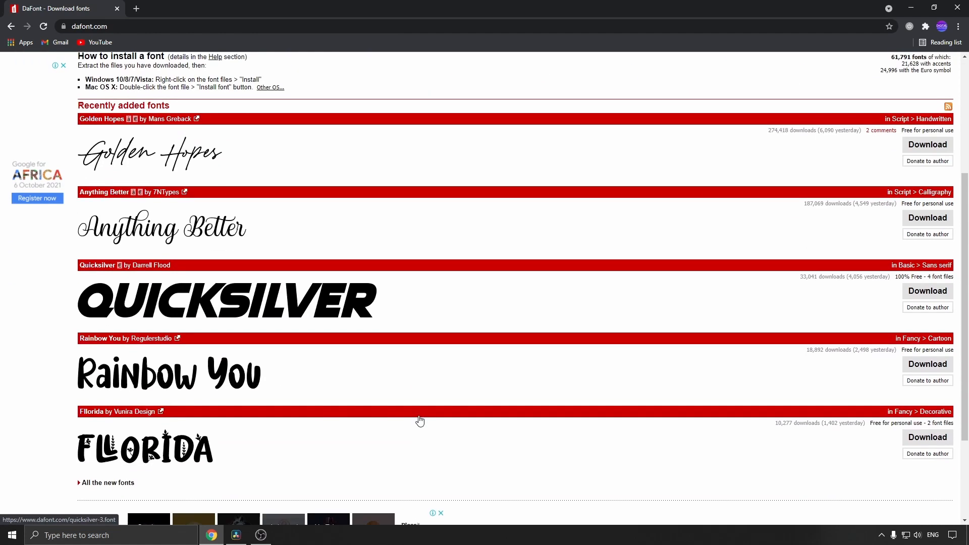
pyautogui.scroll(3)
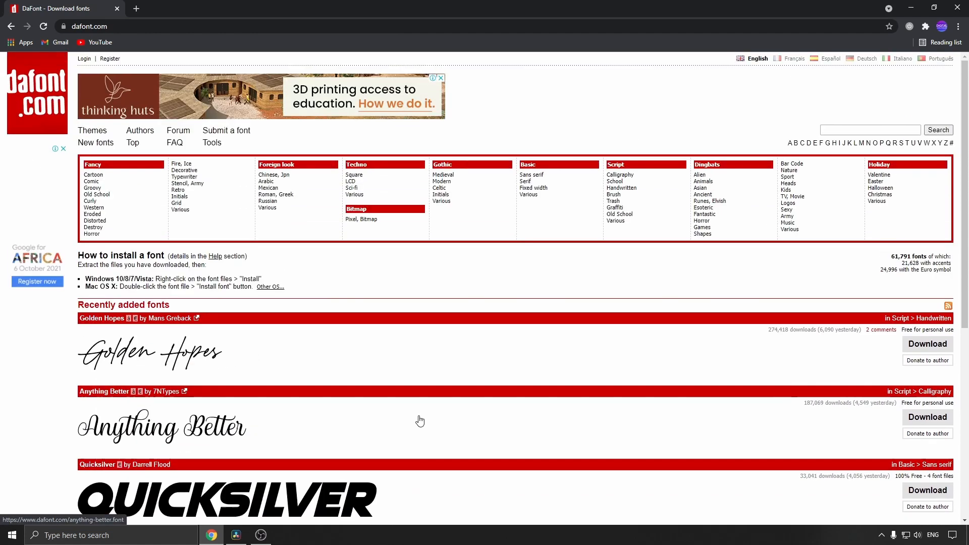
pyautogui.scroll(-3)
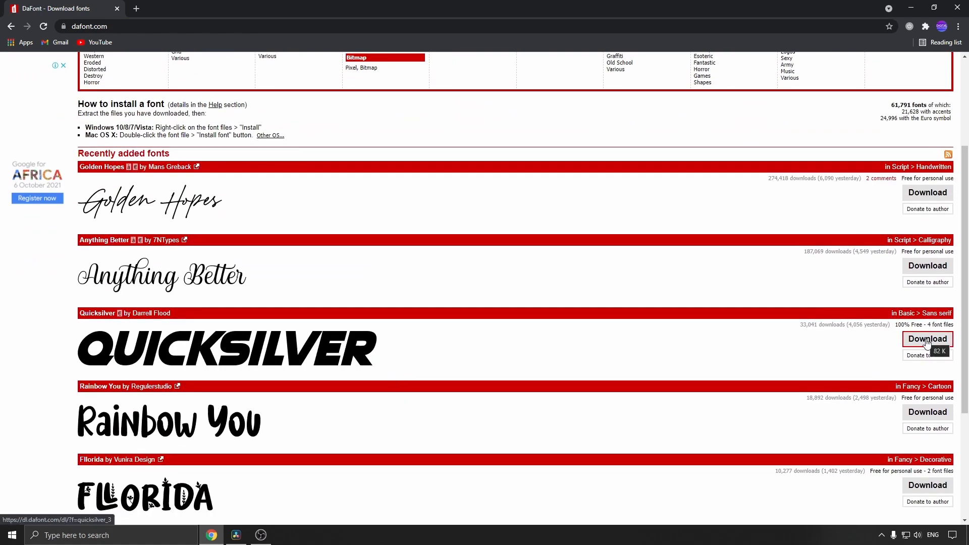
pyautogui.click(927, 339)
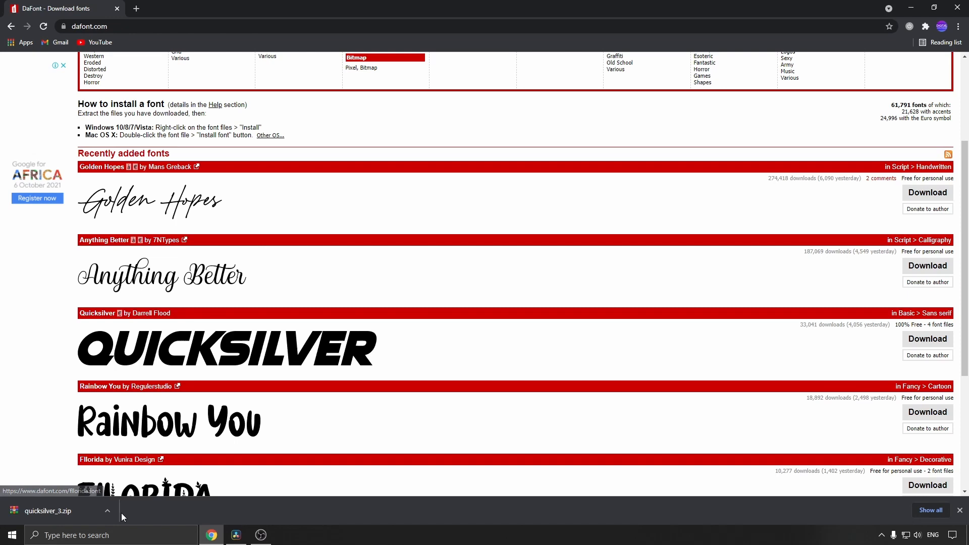
pyautogui.click(106, 510)
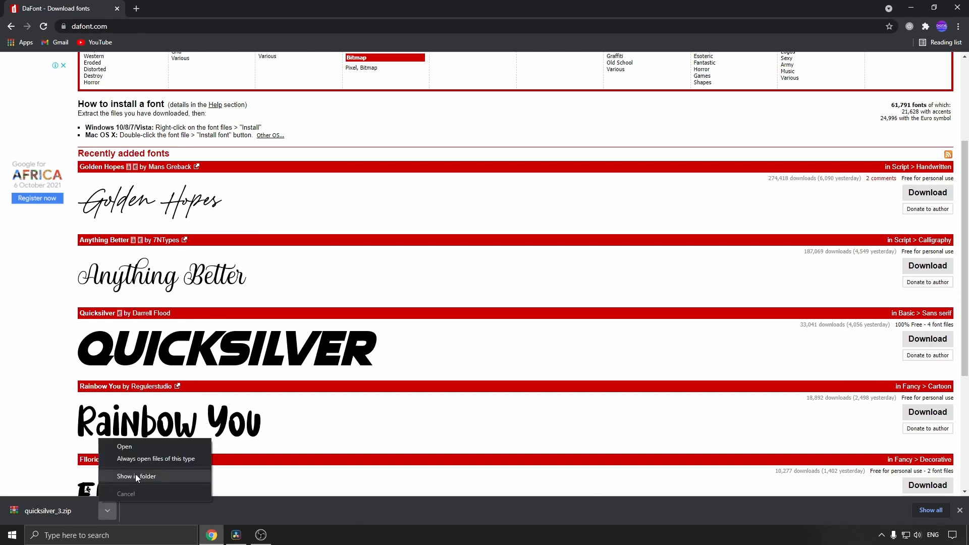
pyautogui.click(137, 475)
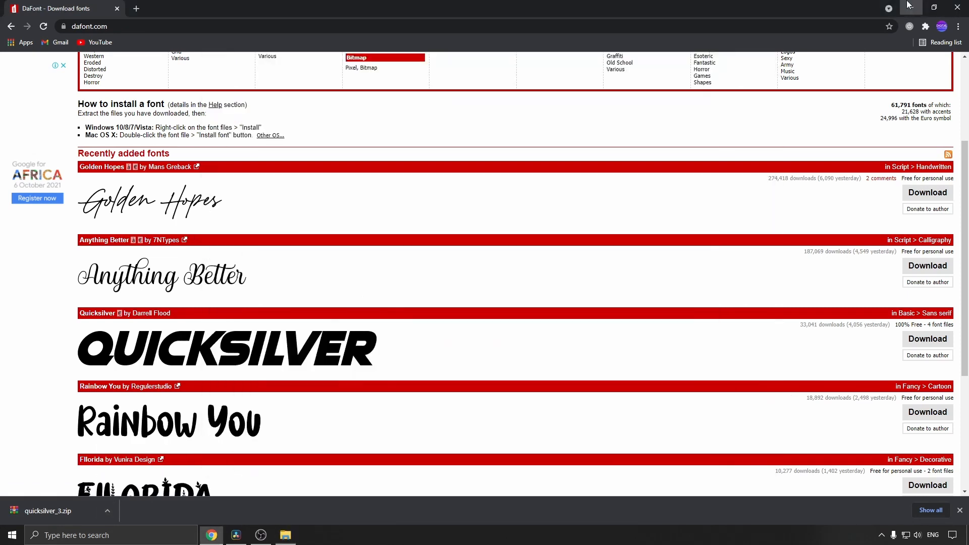
# - Extract quicksilver_3.zip with WinRAR and select the first Quicksilver font file
pyautogui.click(284, 535)
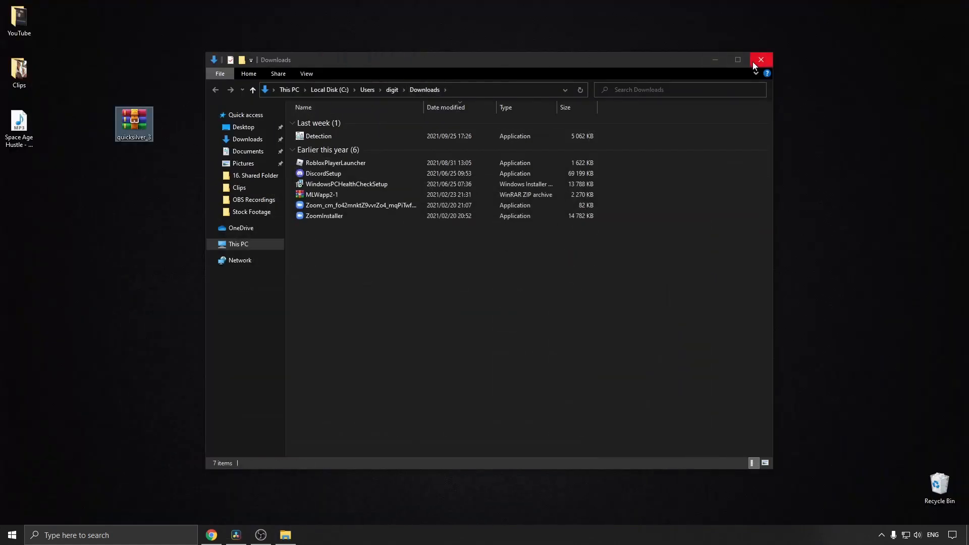
pyautogui.rightClick(133, 118)
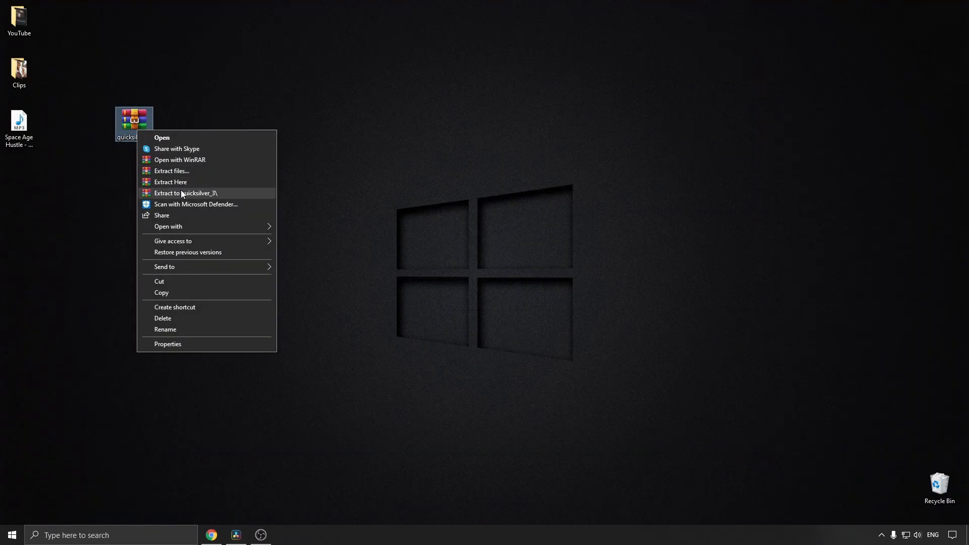
pyautogui.click(171, 182)
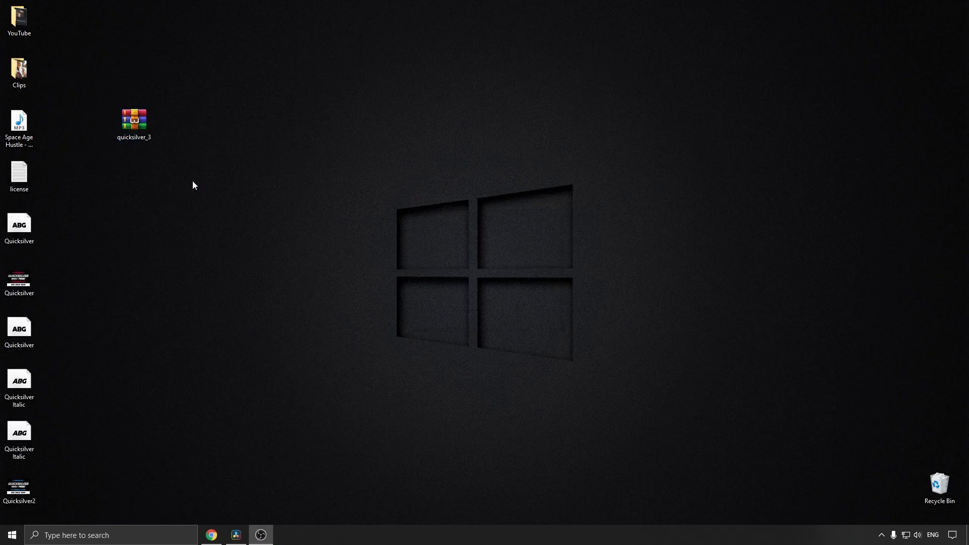
pyautogui.moveTo(27, 264)
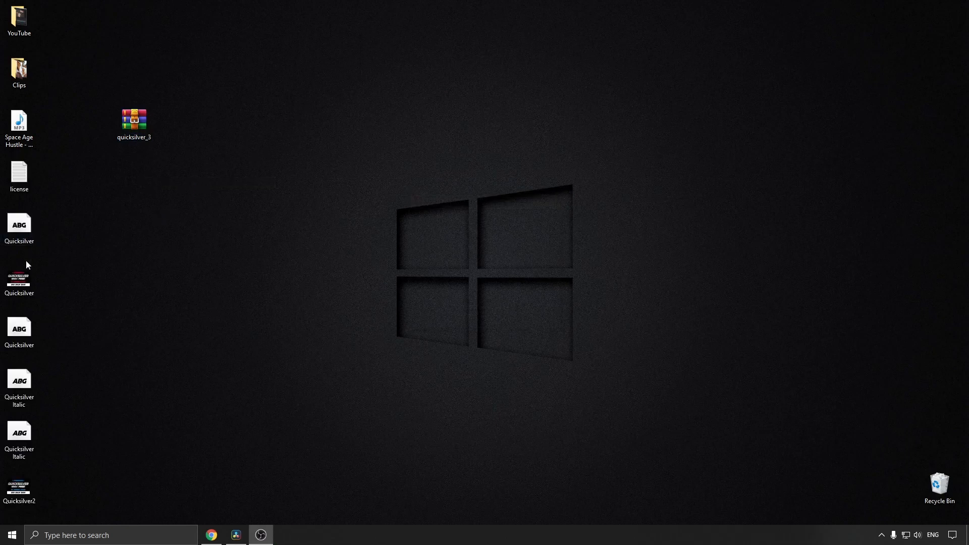
pyautogui.moveTo(30, 419)
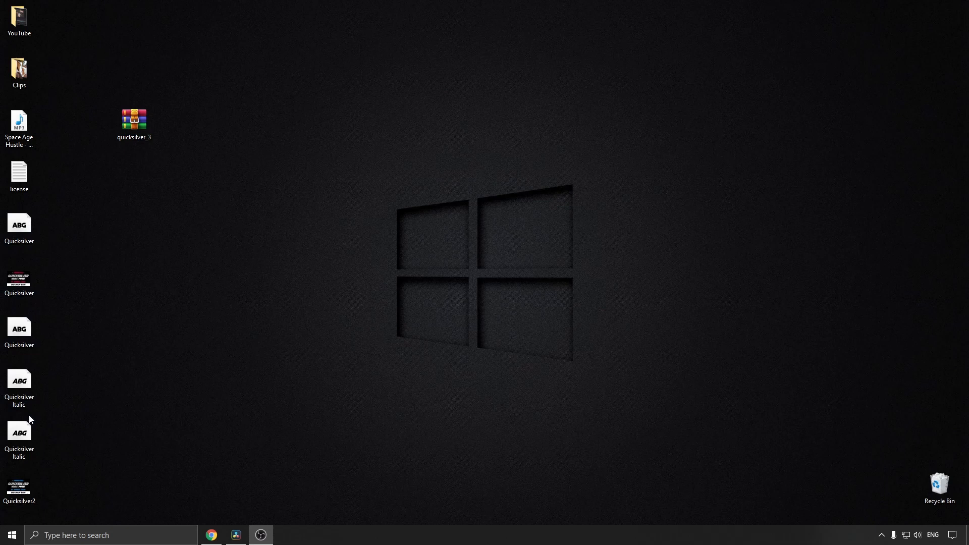
pyautogui.click(20, 229)
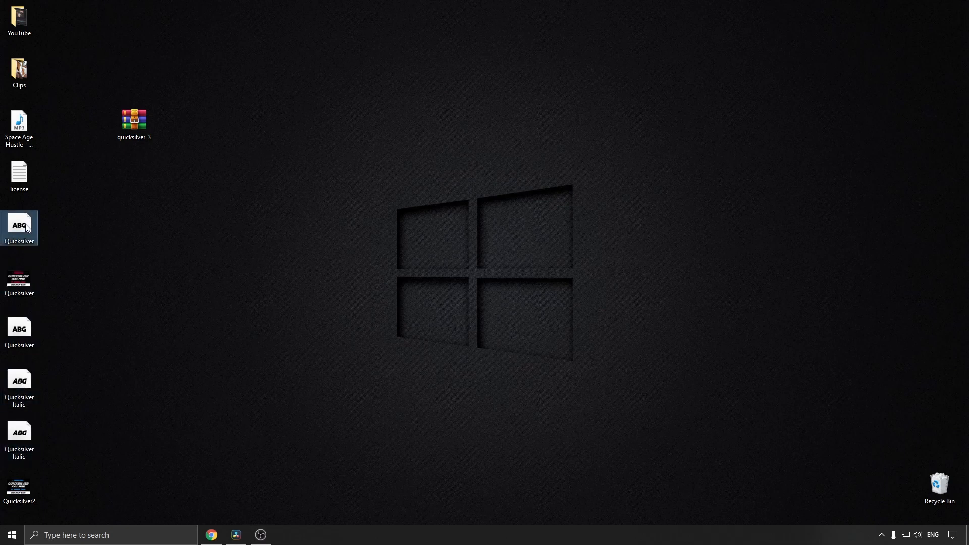
# - Preview and install the Quicksilver font, then close Font Viewer
pyautogui.doubleClick(18, 227)
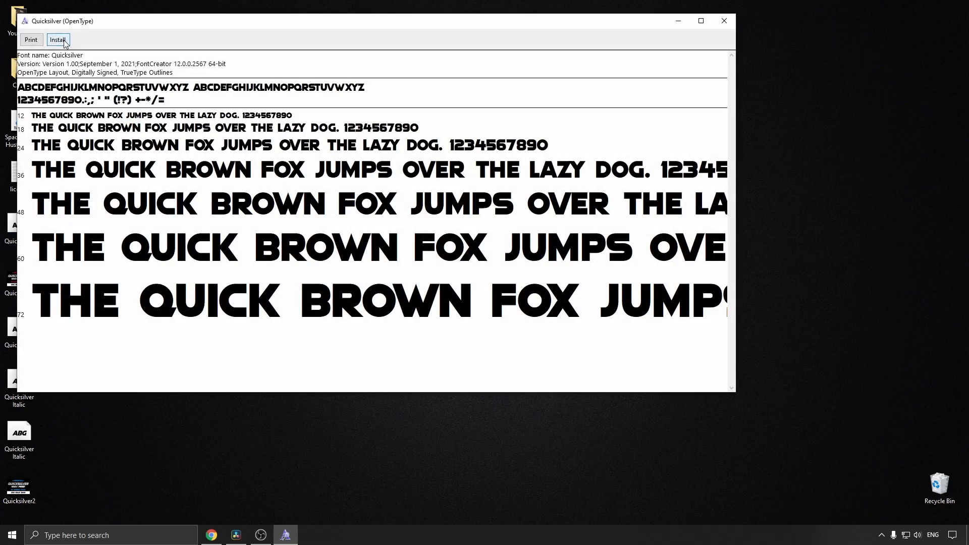
pyautogui.click(57, 39)
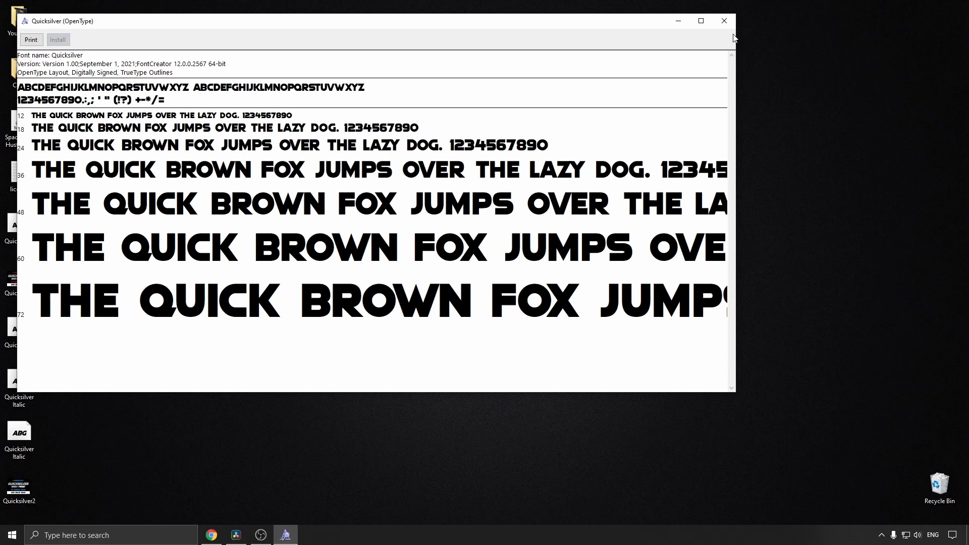
pyautogui.click(236, 534)
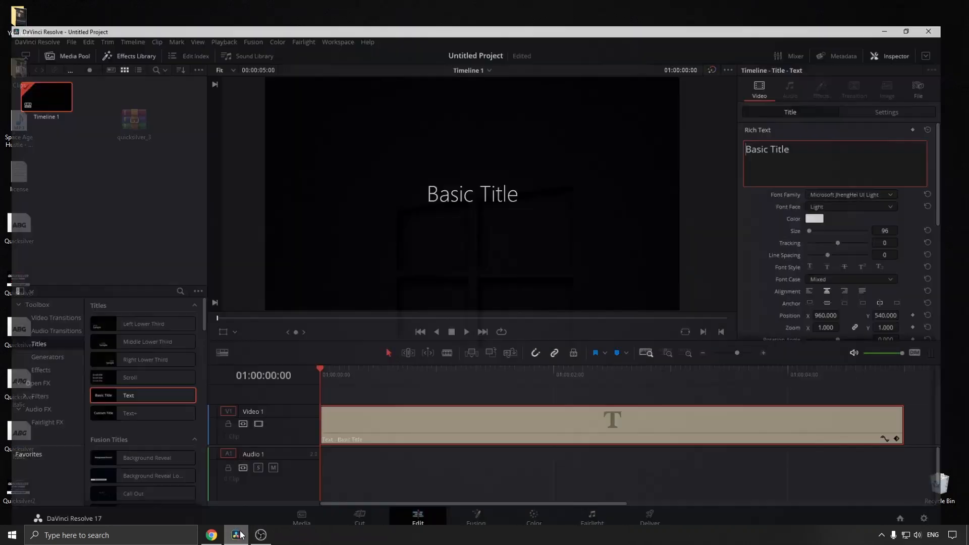
# - Save the project as 'title' and quit DaVinci Resolve
pyautogui.click(871, 176)
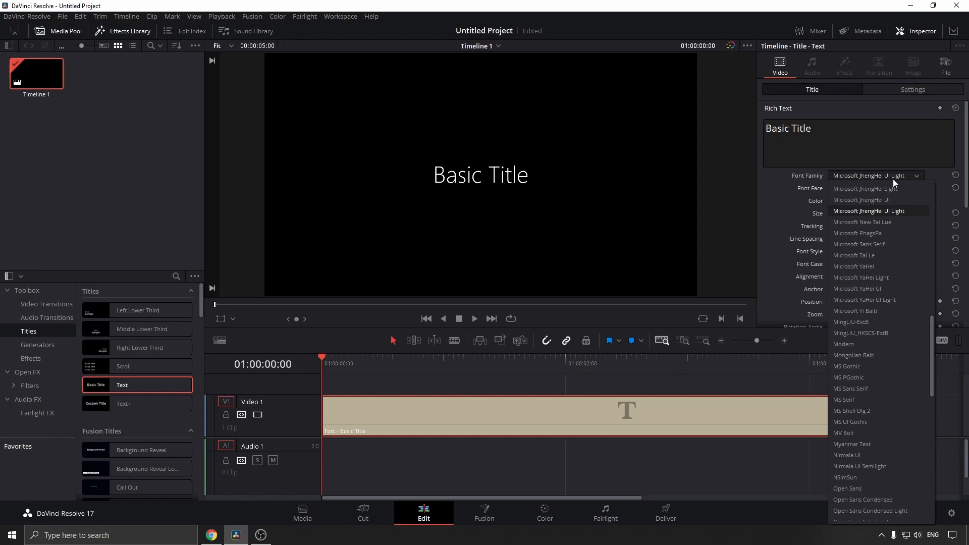
pyautogui.moveTo(872, 217)
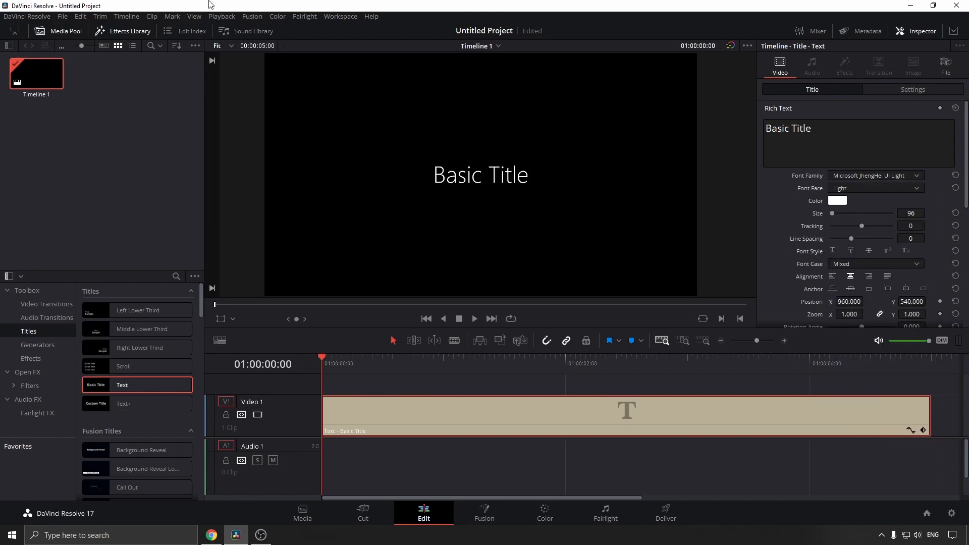
pyautogui.click(62, 16)
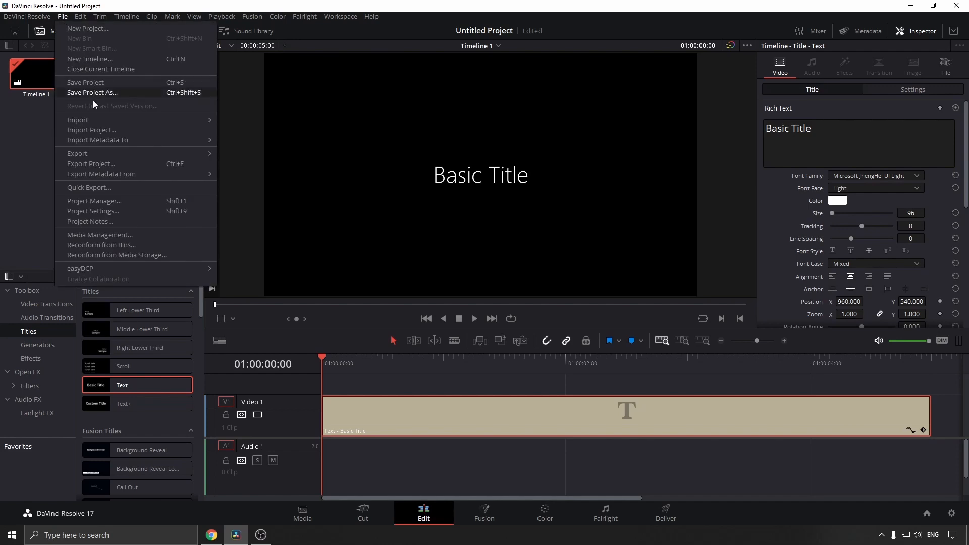
pyautogui.click(92, 92)
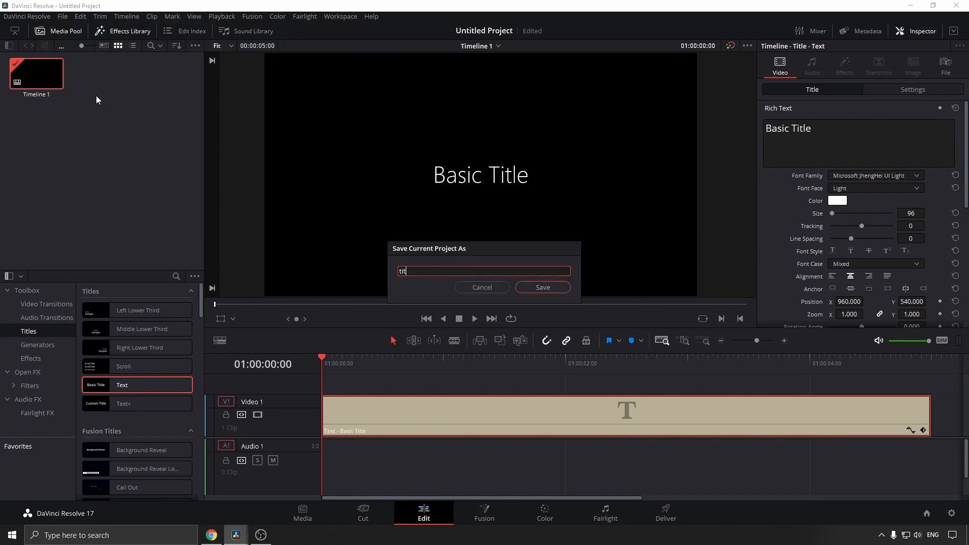
pyautogui.write('le')
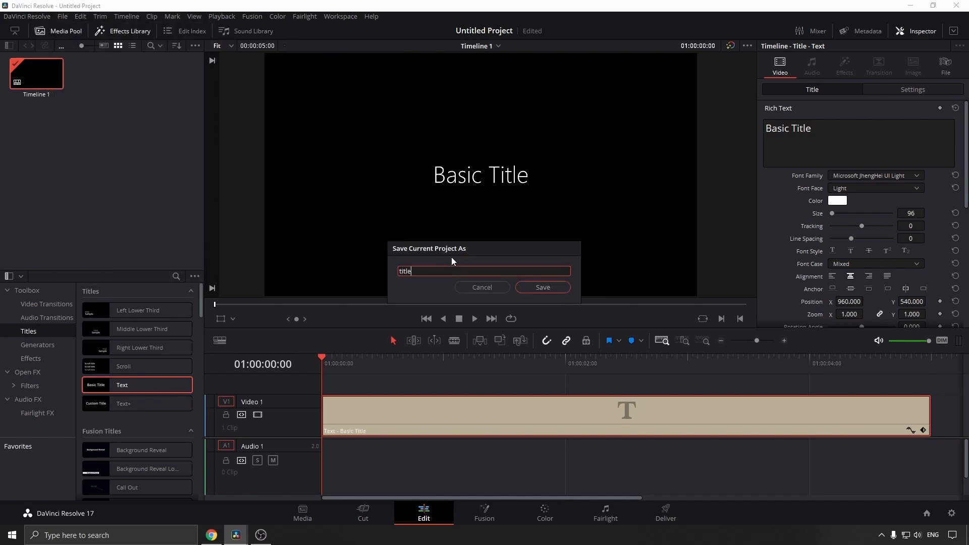
pyautogui.click(541, 287)
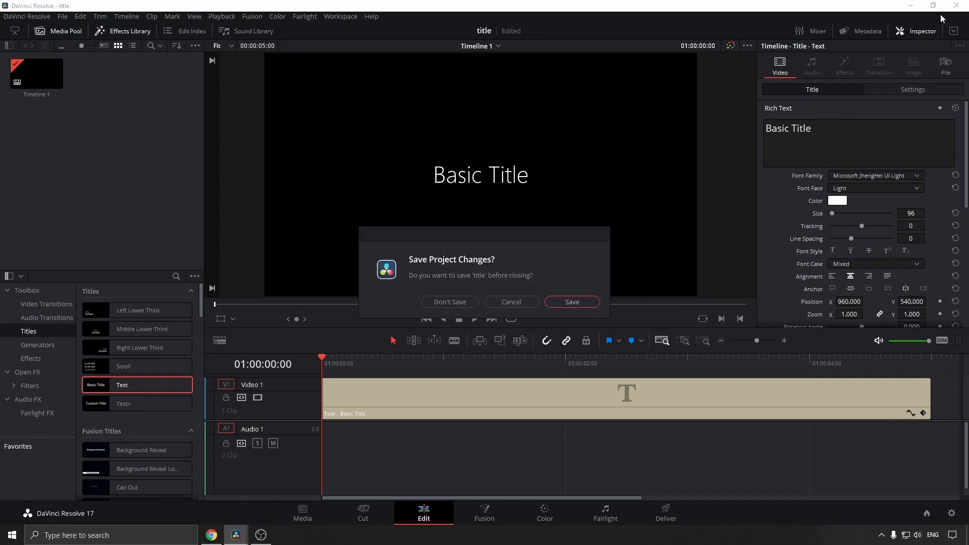
pyautogui.click(449, 302)
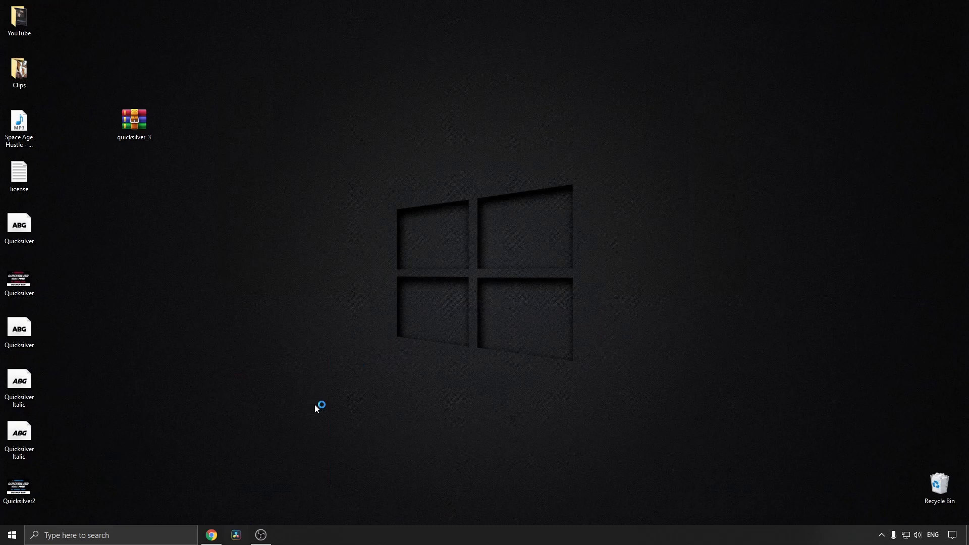
# - Relaunch DaVinci Resolve and reopen the 'title' project
pyautogui.click(235, 535)
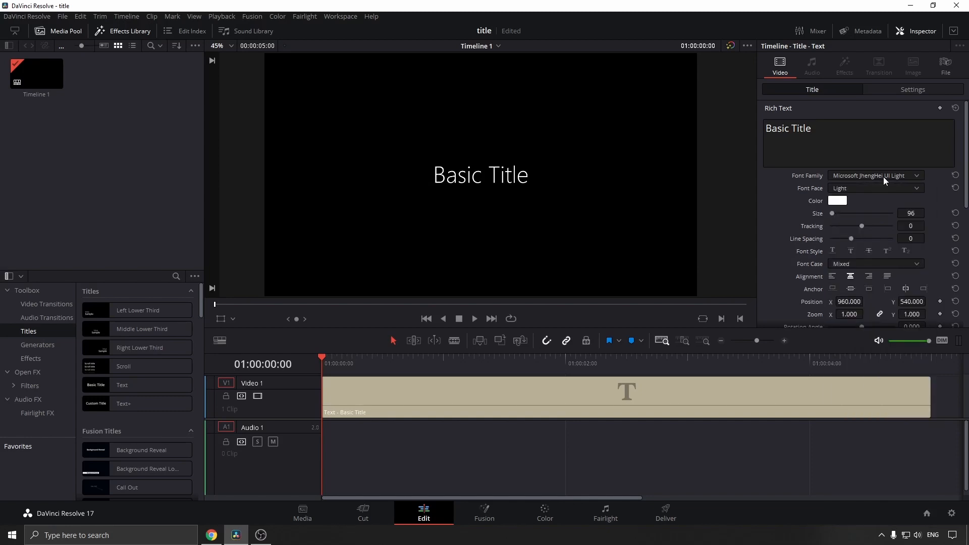
pyautogui.moveTo(919, 39)
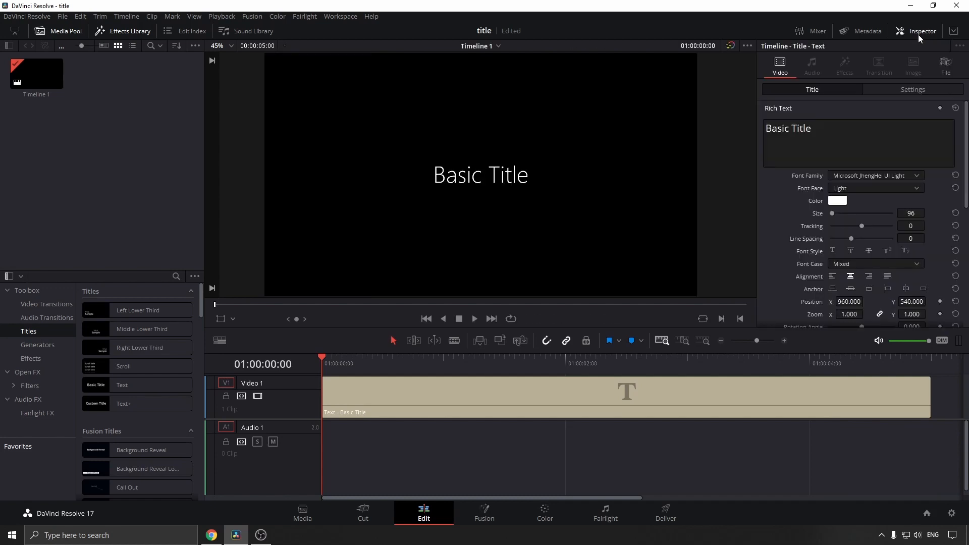
pyautogui.moveTo(875, 179)
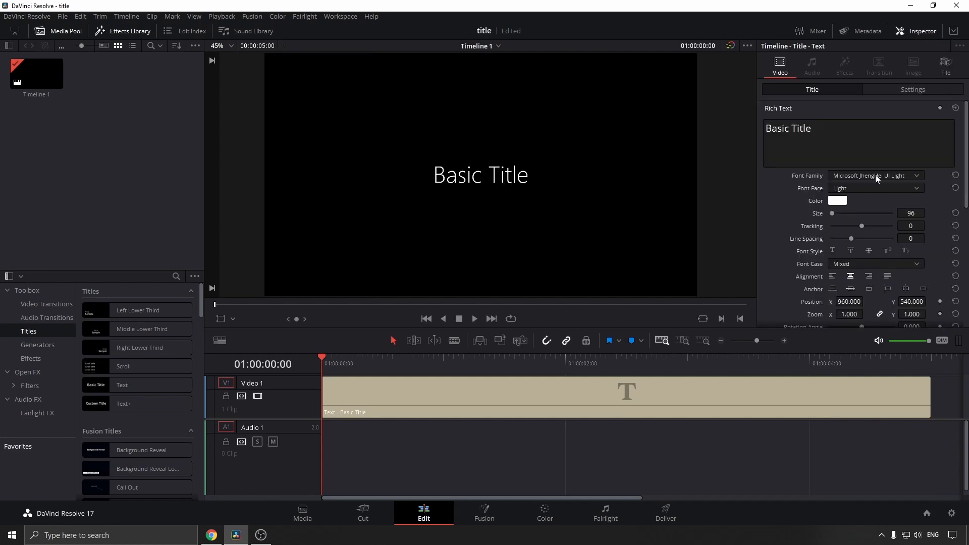
# - Change the title's Font Family to Quicksilver
pyautogui.click(873, 175)
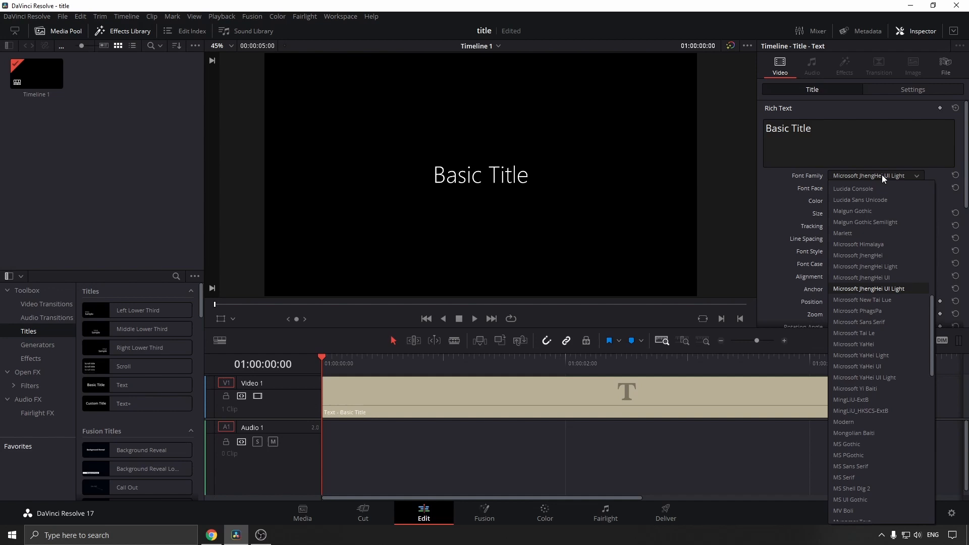
pyautogui.scroll(-3)
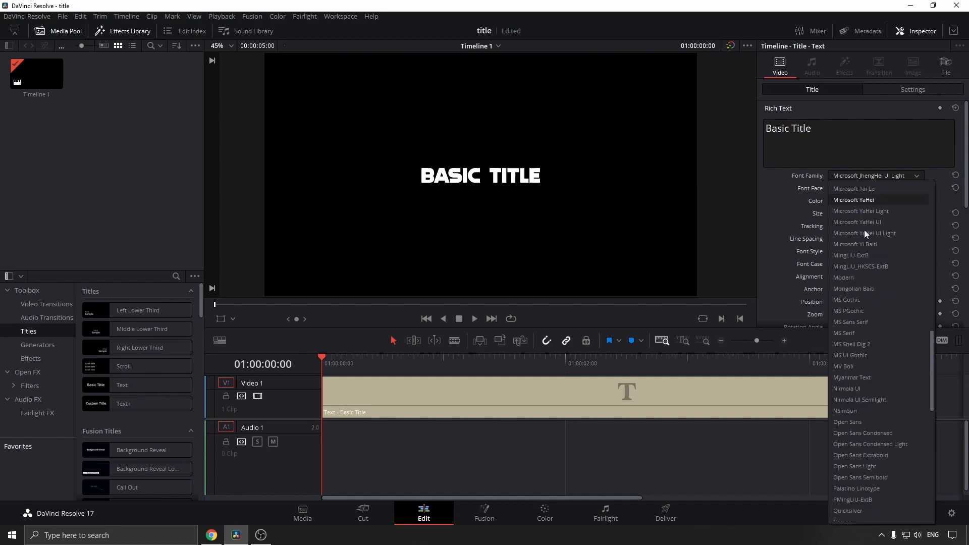
pyautogui.click(847, 510)
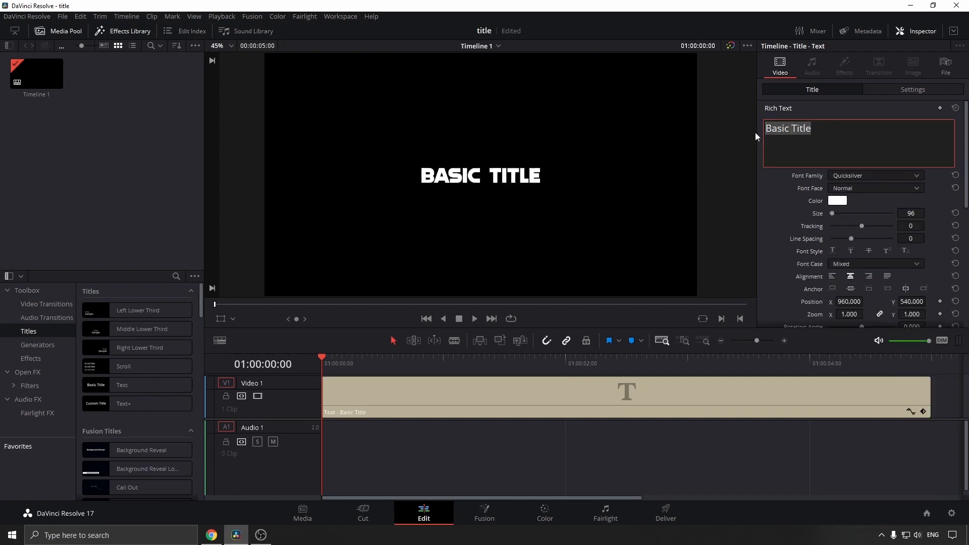
# - Replace the title text with 'Edit your title'
pyautogui.write('Edit')
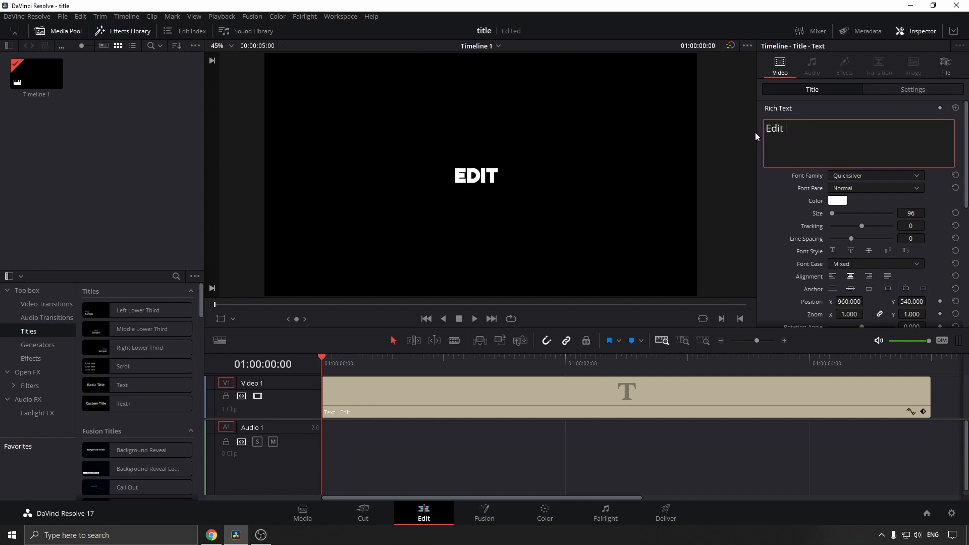
pyautogui.write('your ti')
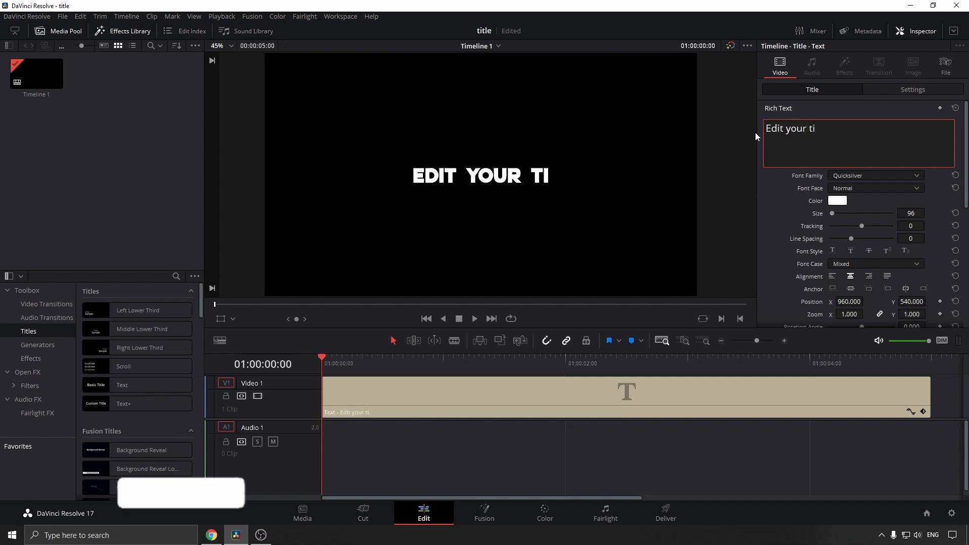
pyautogui.write('tle')
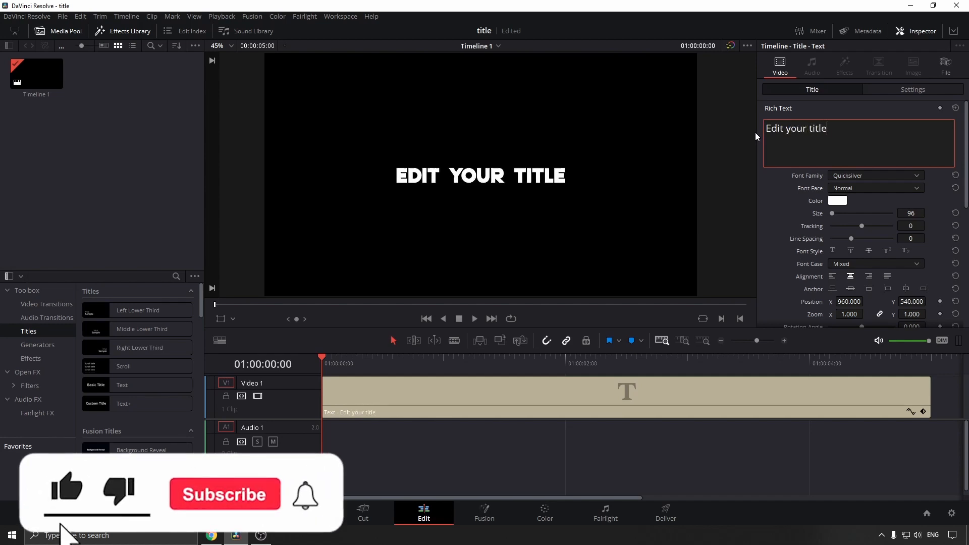
pyautogui.click(224, 494)
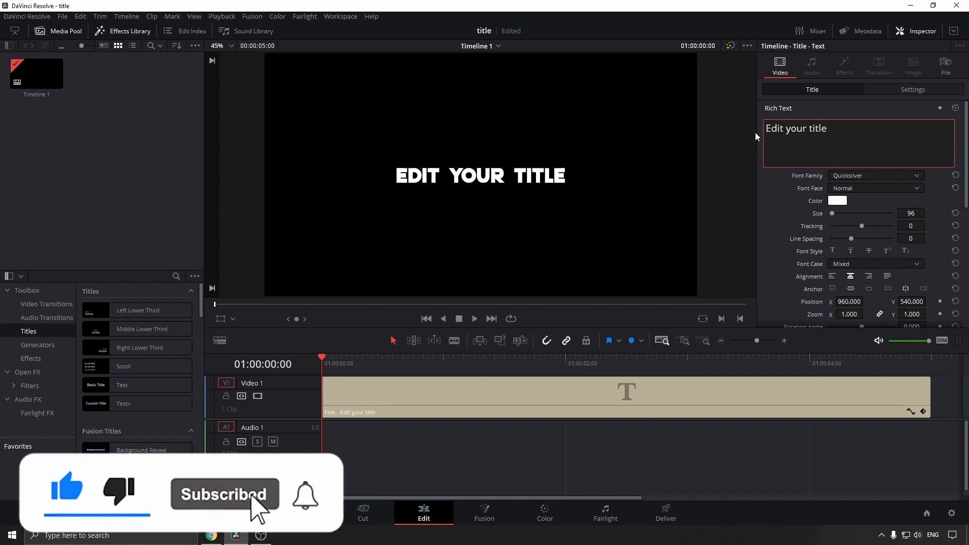